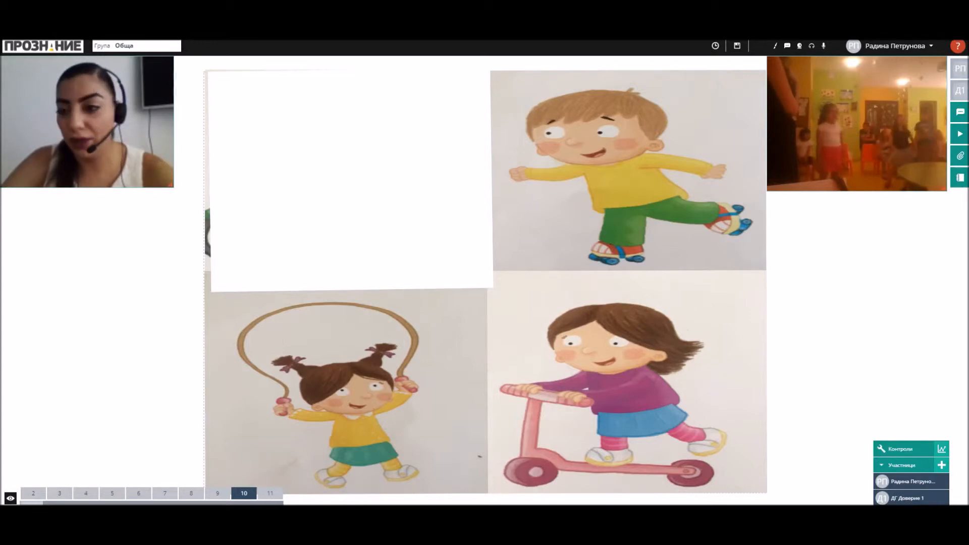
Step: Show slide 11, the goodbye slide with the waving panda
{"action": "left_click", "coordinate": [269, 494]}
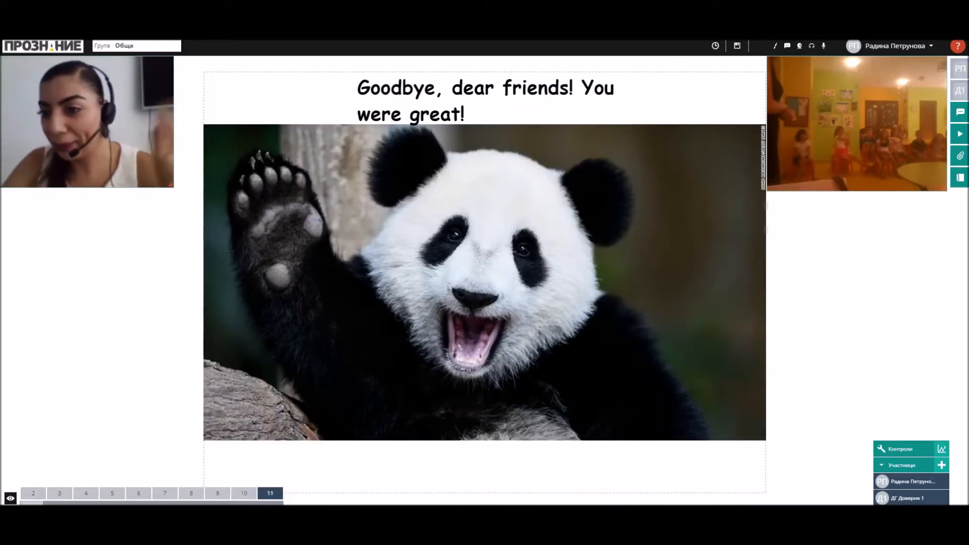